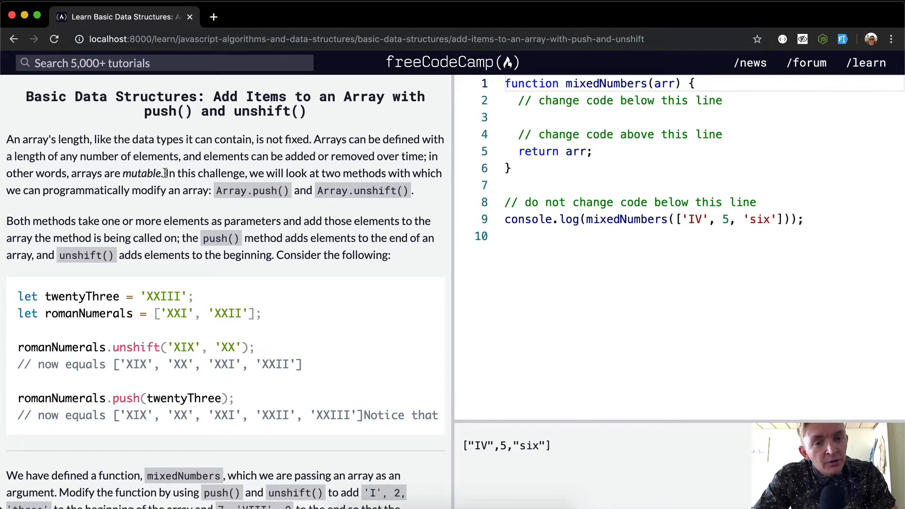
mouse_move(93, 189)
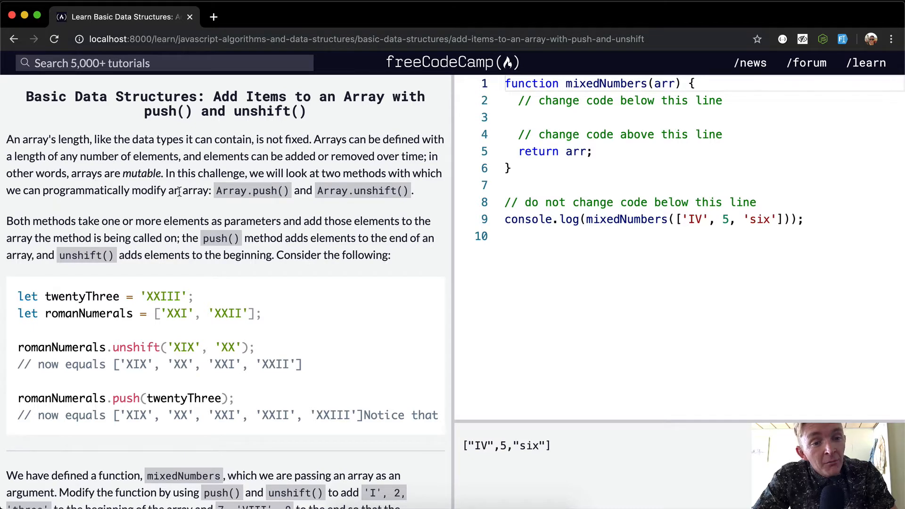
mouse_move(324, 191)
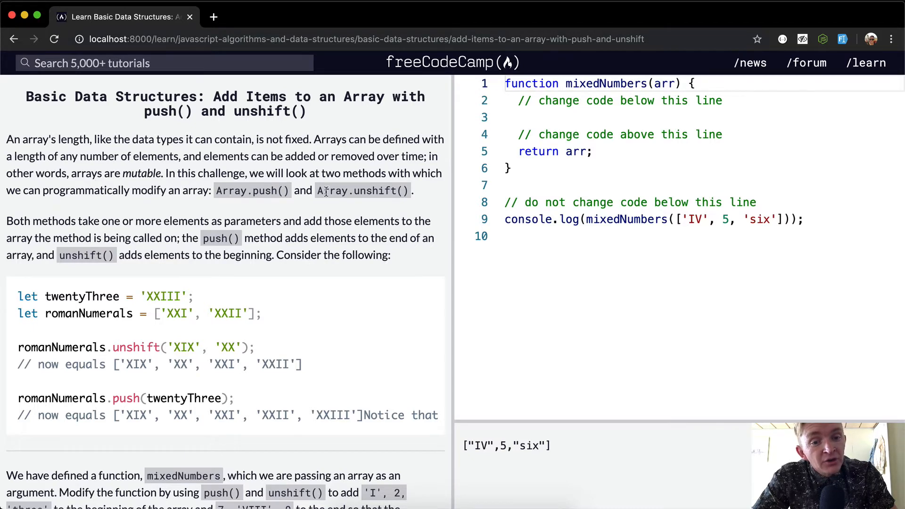
Step: Read the challenge description, highlighting the XXIII example and the items added to the array's front
scroll(down, 3)
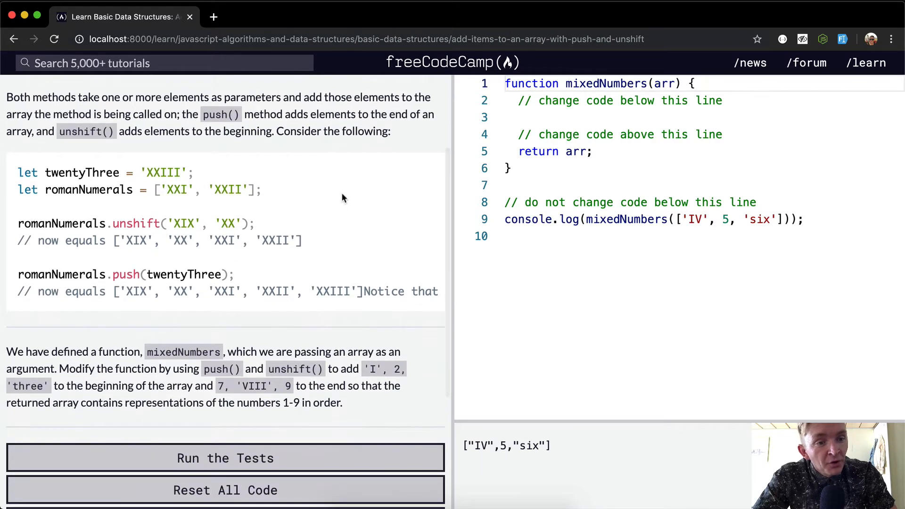
mouse_move(243, 94)
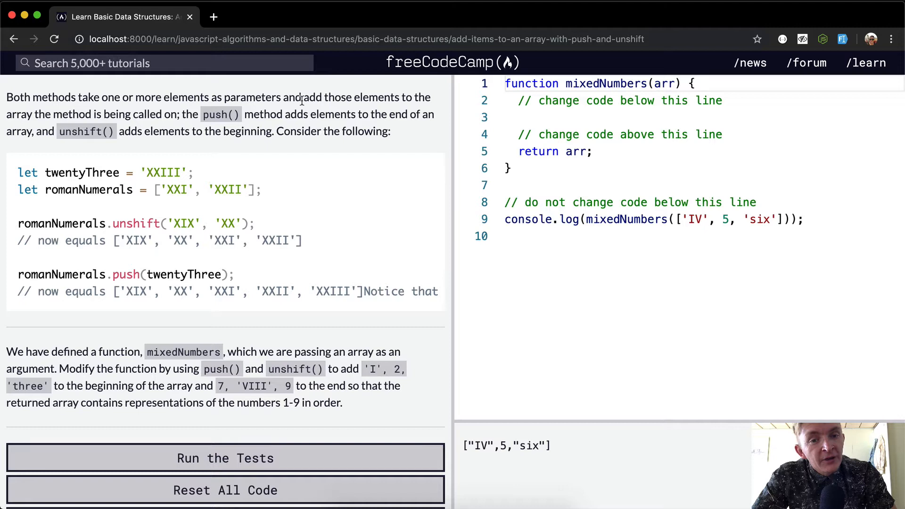
mouse_move(47, 117)
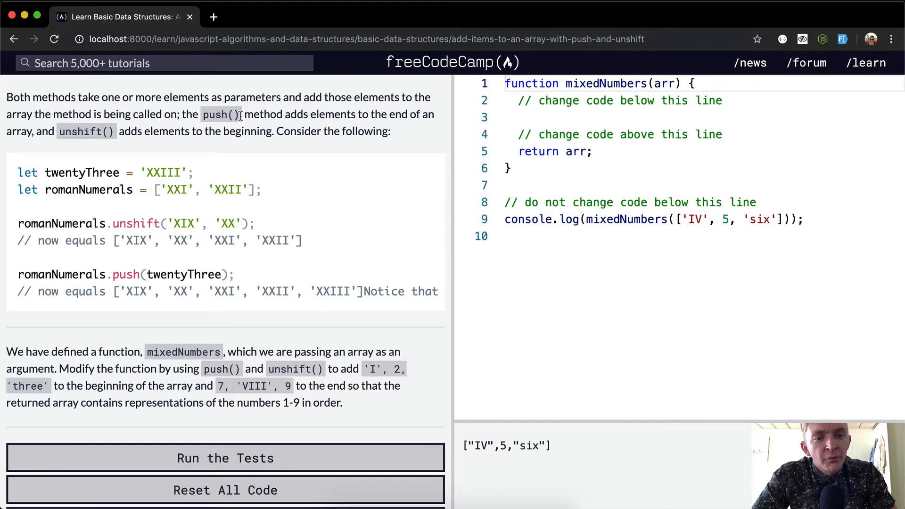
mouse_move(312, 114)
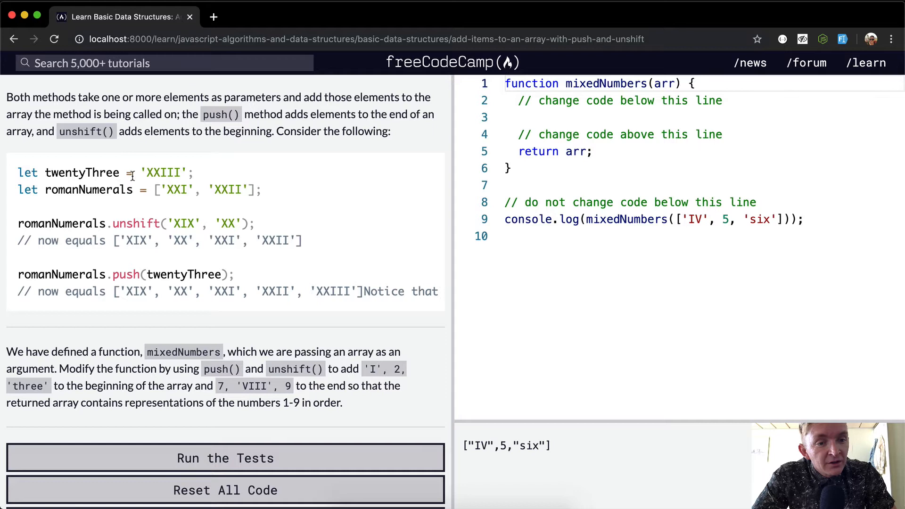
double_click(165, 173)
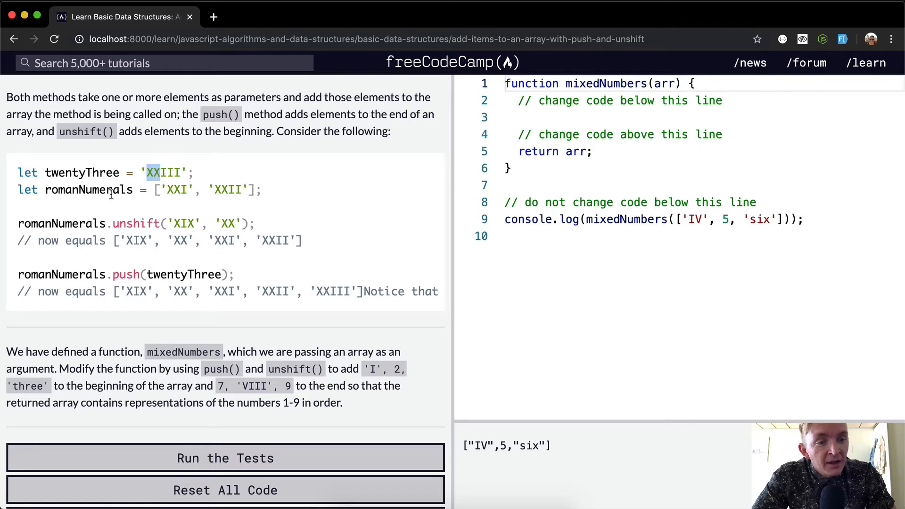
mouse_move(87, 234)
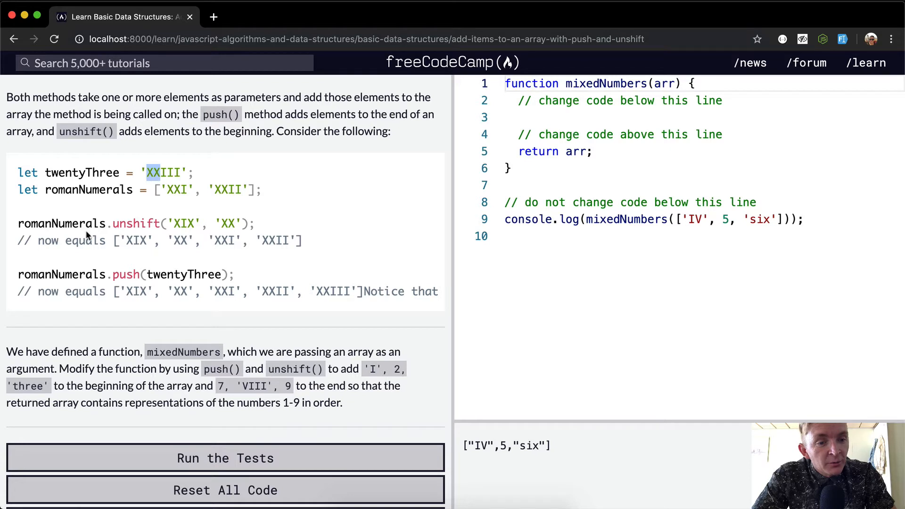
mouse_move(139, 223)
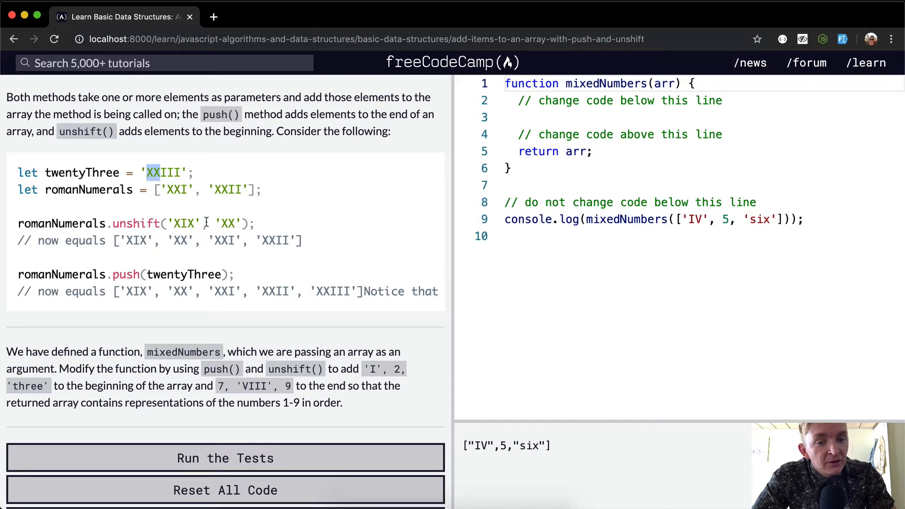
mouse_move(227, 223)
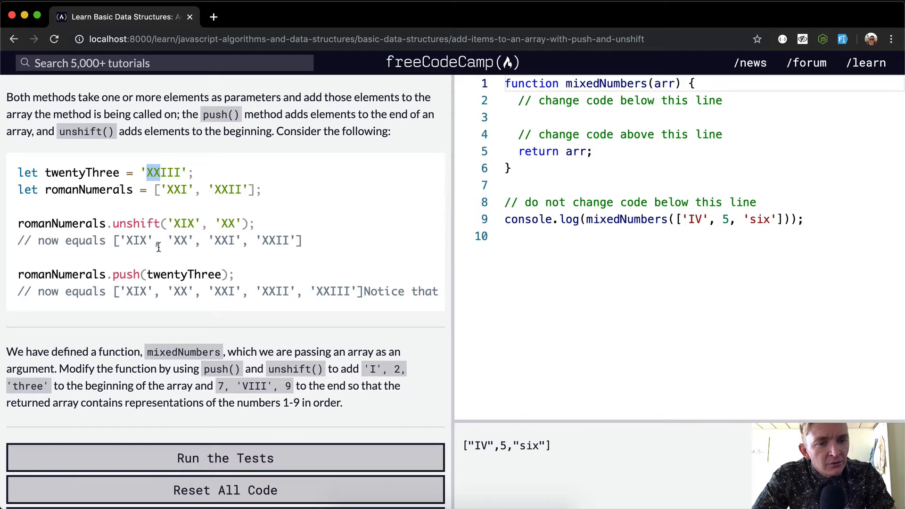
mouse_move(199, 217)
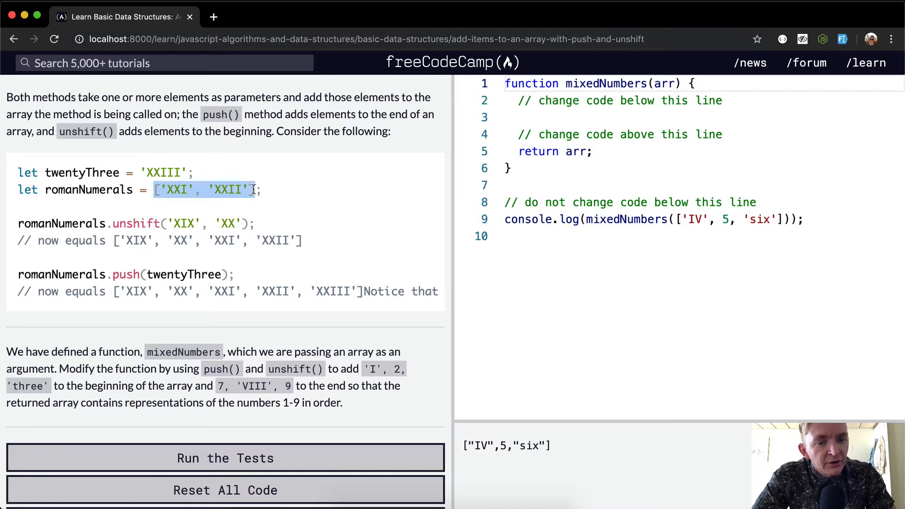
mouse_move(280, 201)
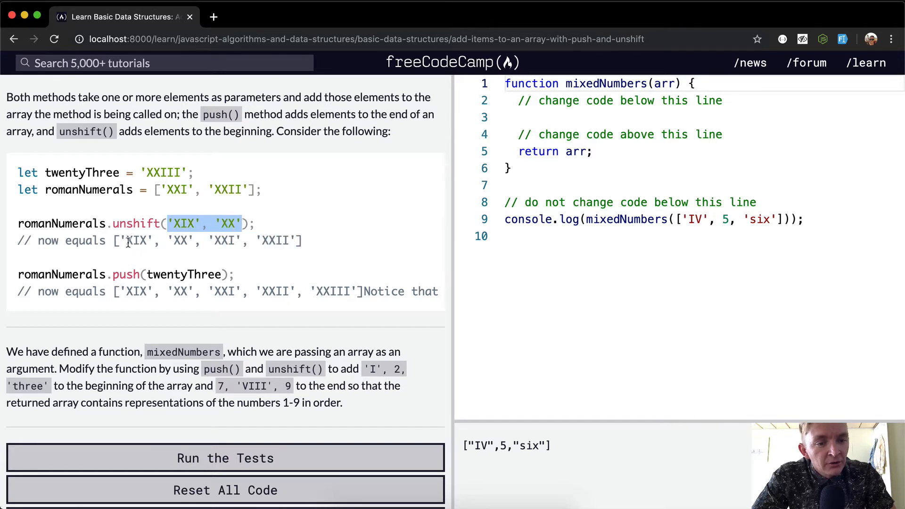
scroll(down, 3)
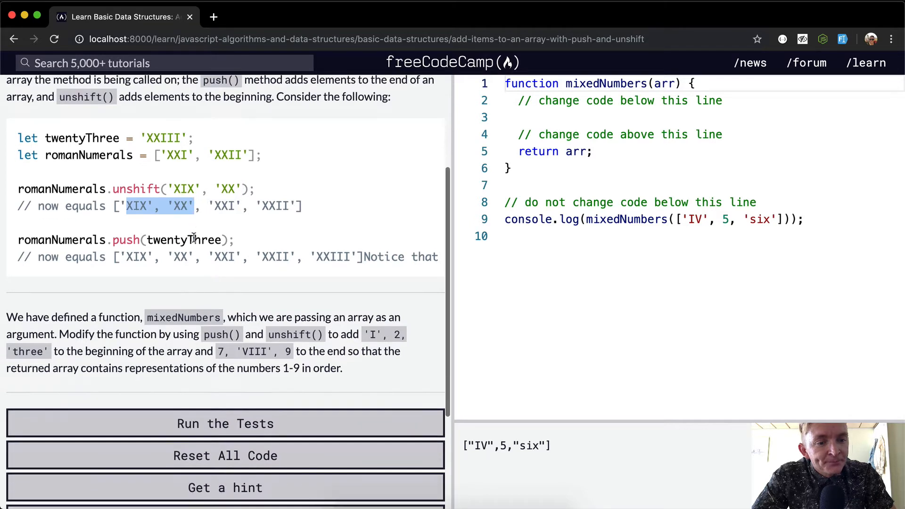
mouse_move(295, 235)
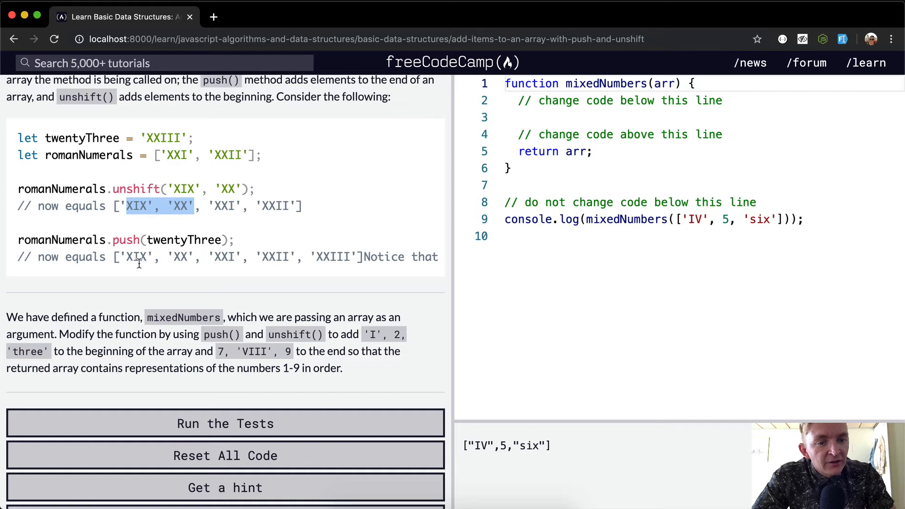
drag(126, 257, 193, 257)
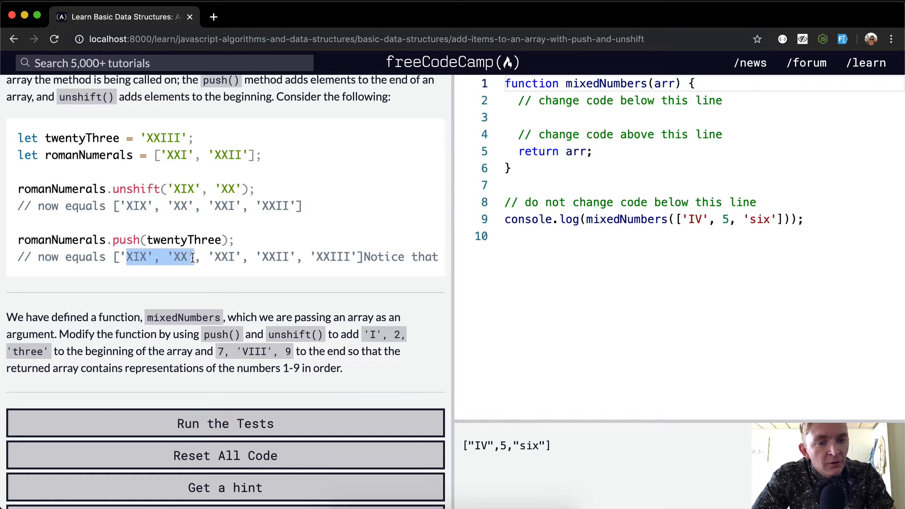
mouse_move(406, 256)
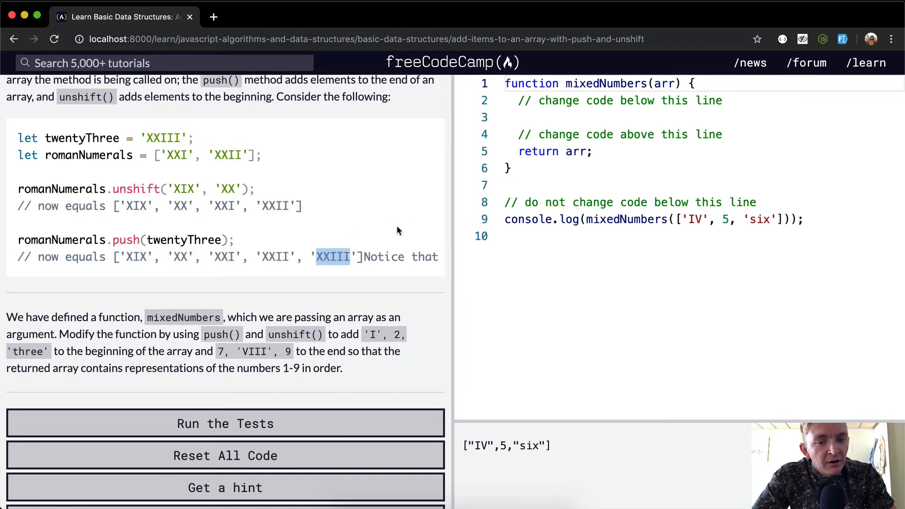
mouse_move(270, 261)
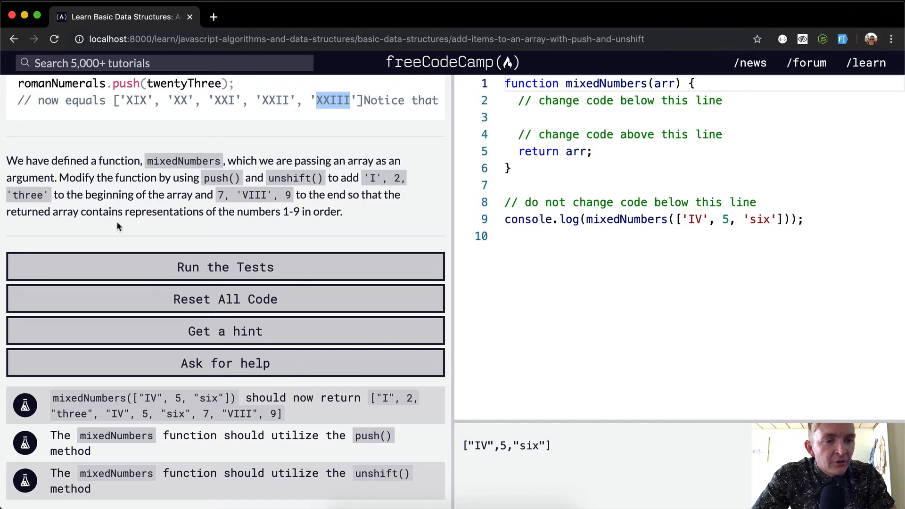
mouse_move(232, 193)
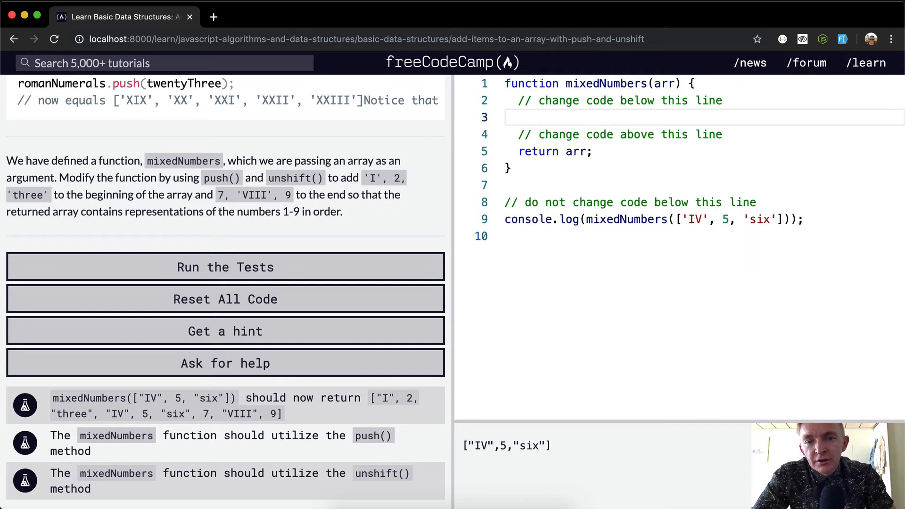
Step: Add arr.unshift("I", 2, "three") inside mixedNumbers
text(arr.)
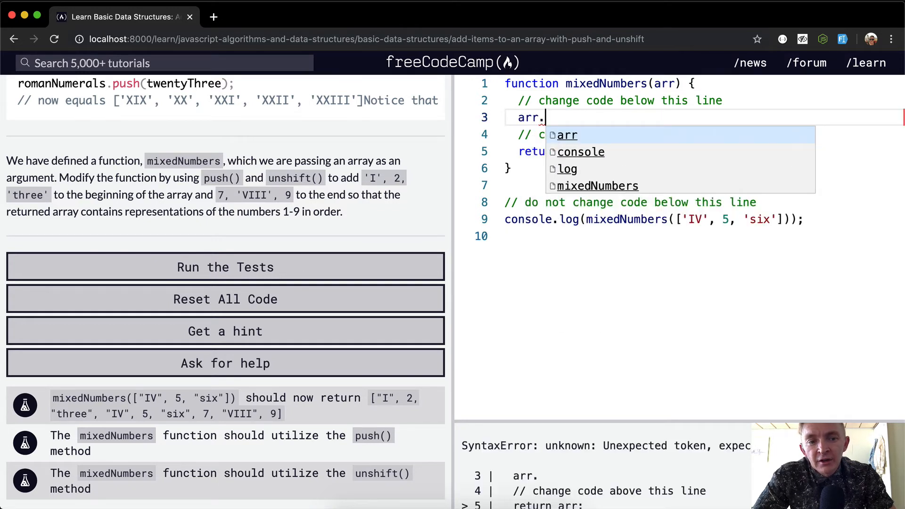
text(unshift)
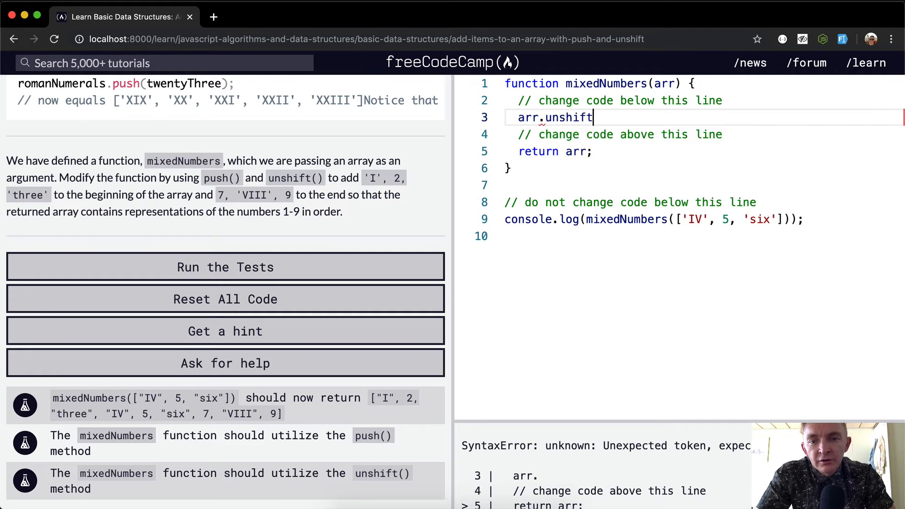
text(())
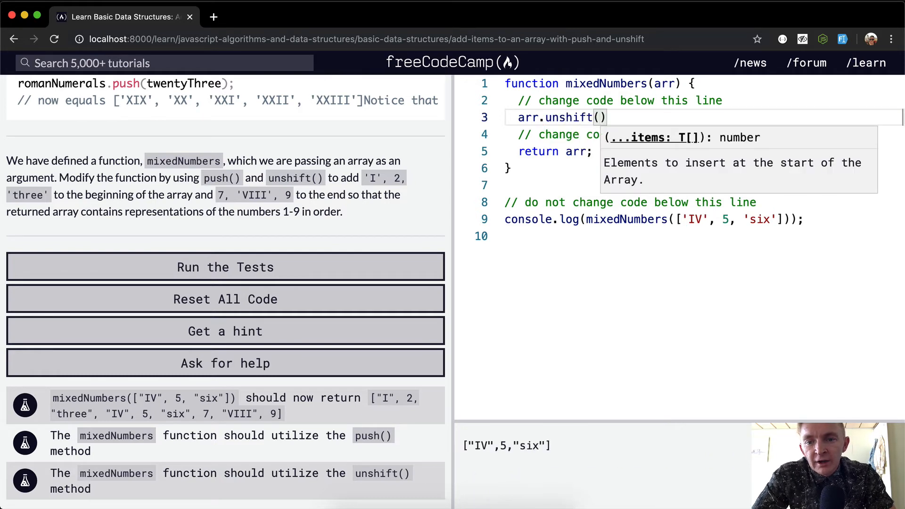
mouse_move(654, 221)
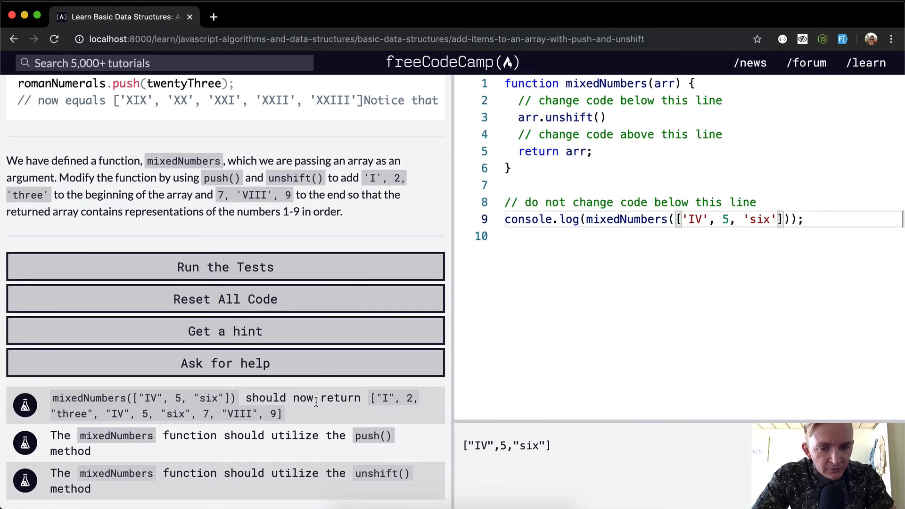
mouse_move(378, 405)
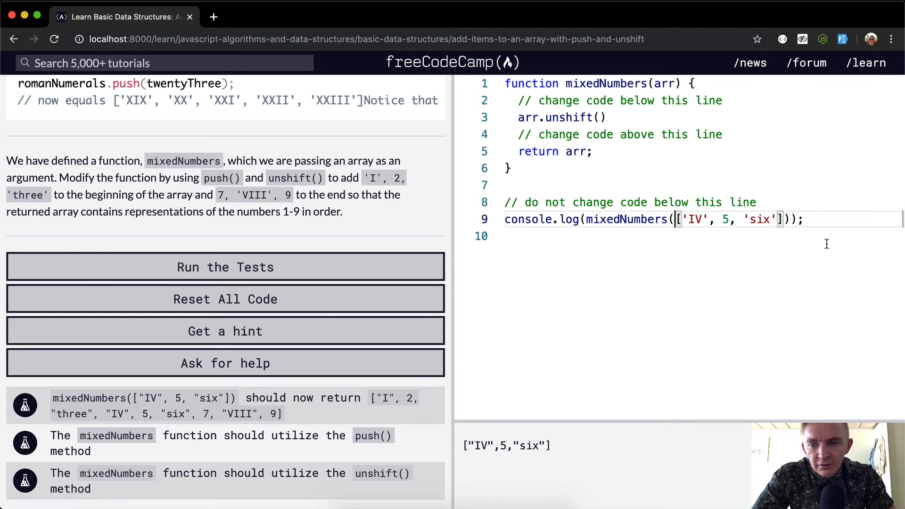
mouse_move(773, 222)
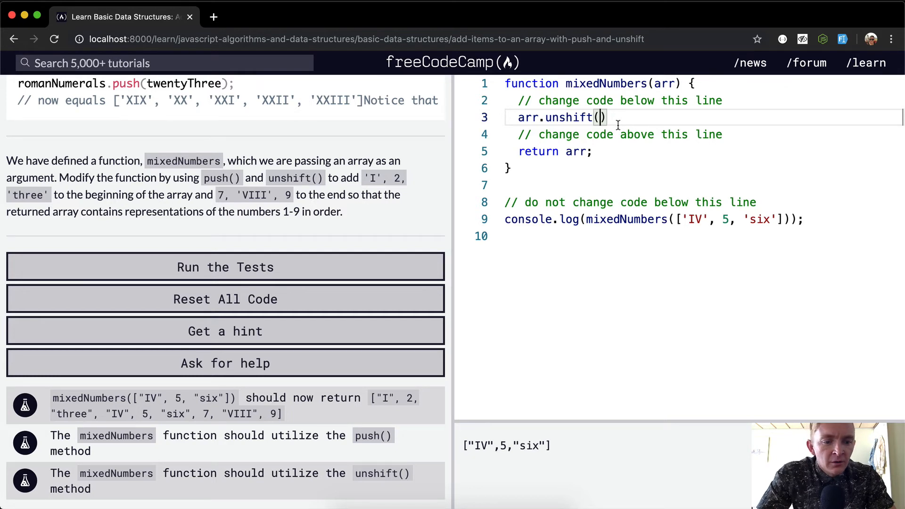
text("")
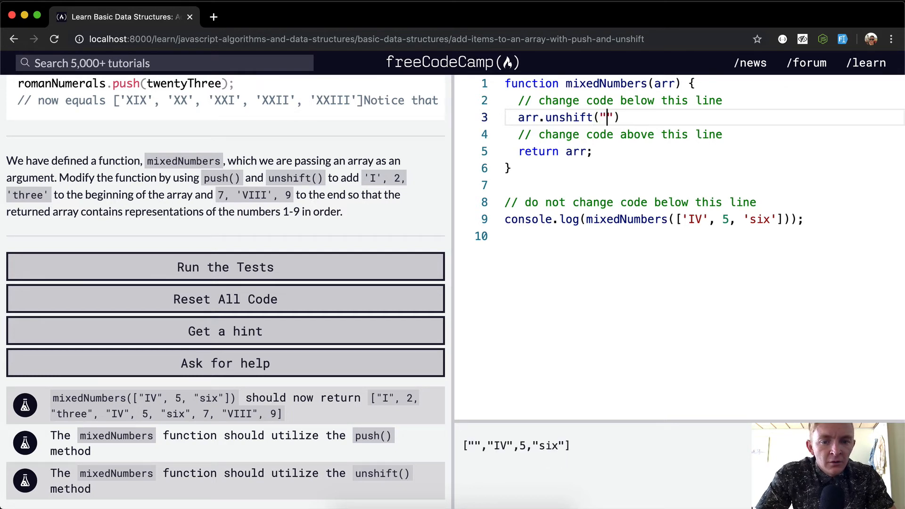
text(I", 2, "three)
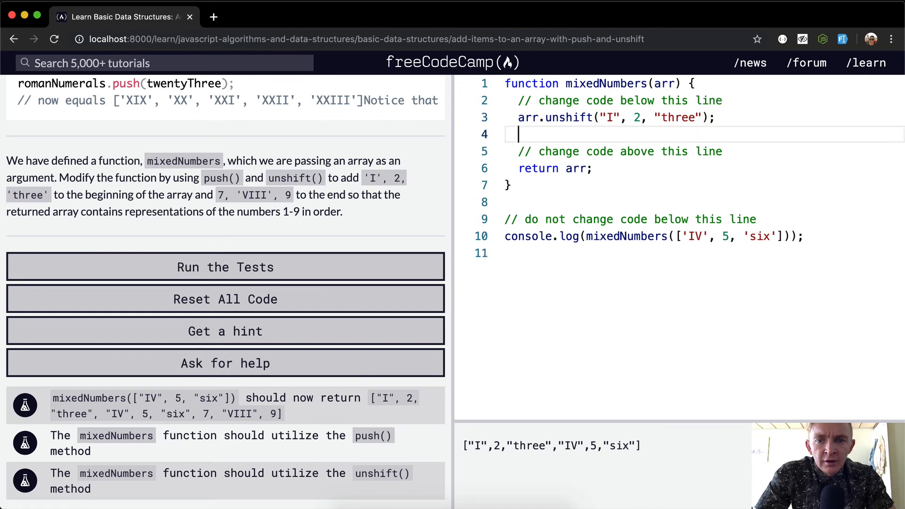
Step: Add arr.push(7, "VIII", 9) after the unshift call
text(arr.push)
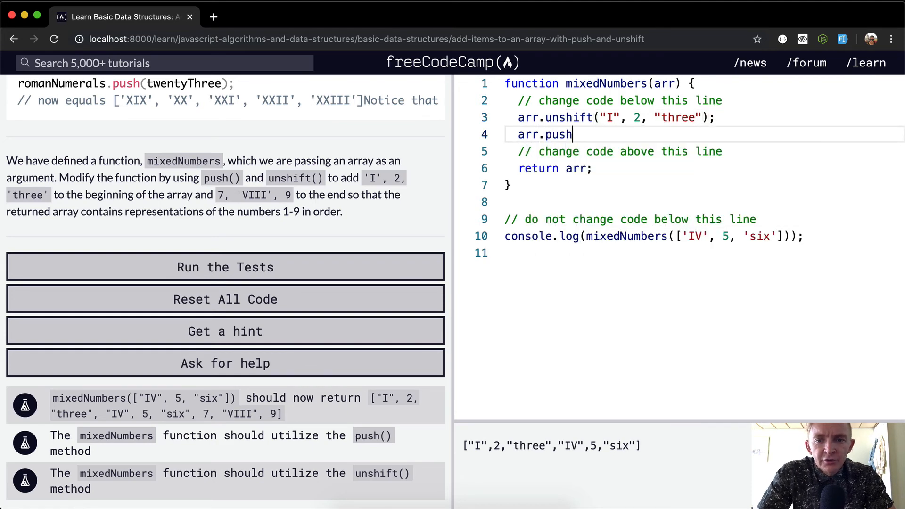
text(())
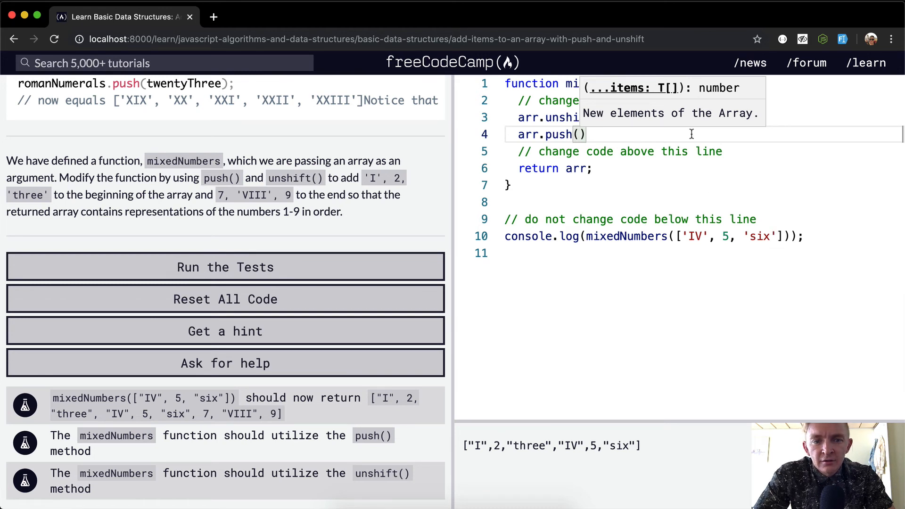
text(7, "VIII", 9)
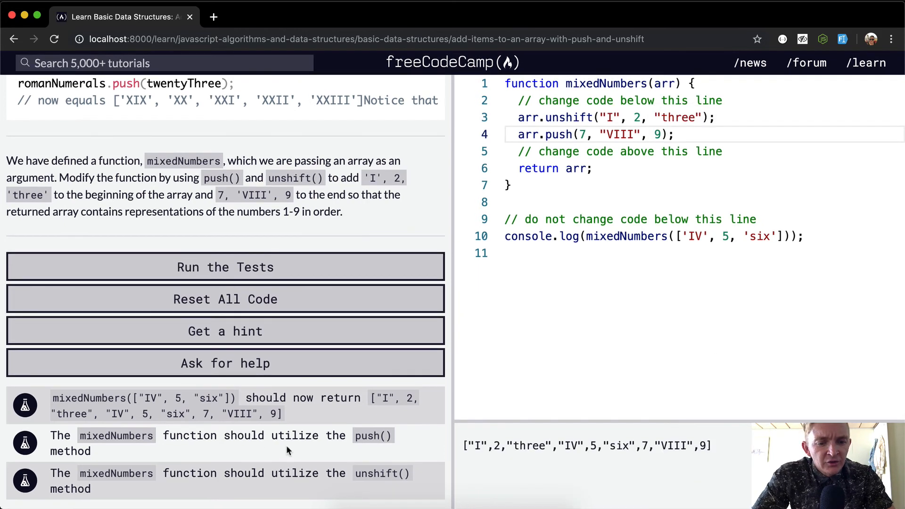
mouse_move(380, 489)
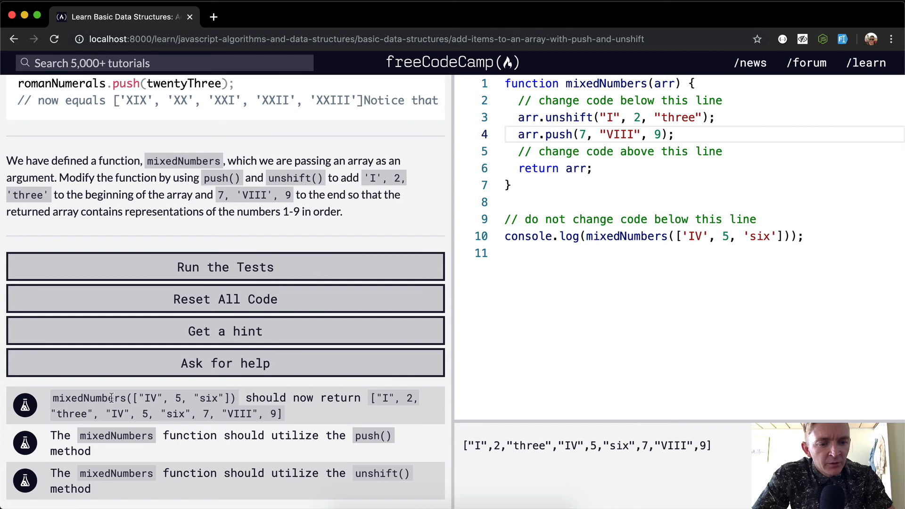
mouse_move(307, 363)
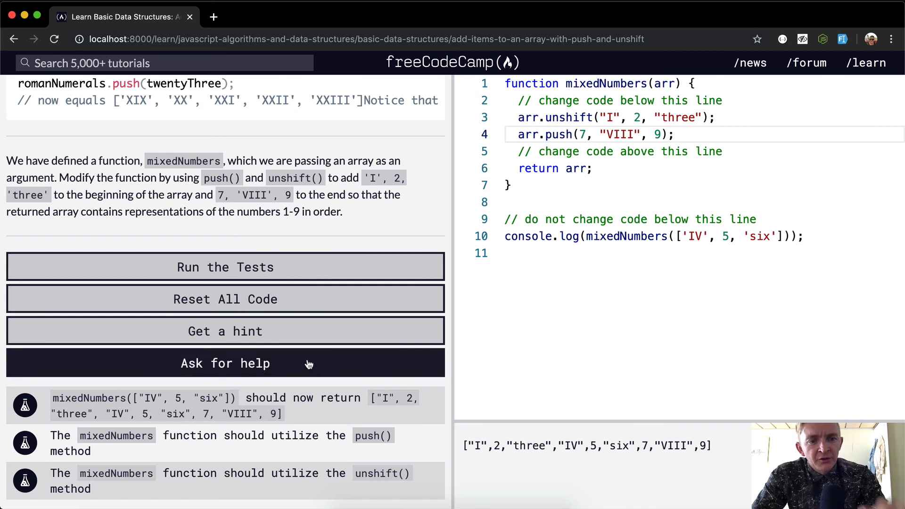
Step: Run the tests, dismiss the success modal, and rerun to show the completion dialog
click(224, 267)
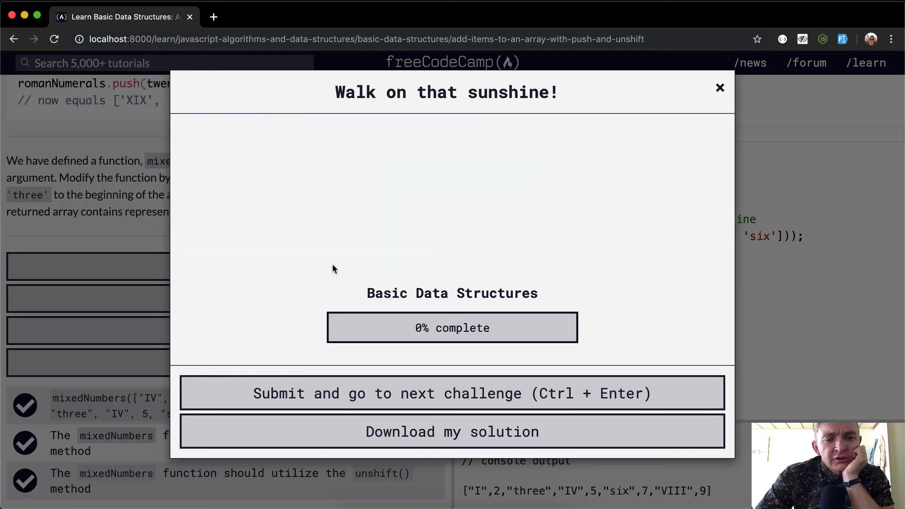
click(720, 88)
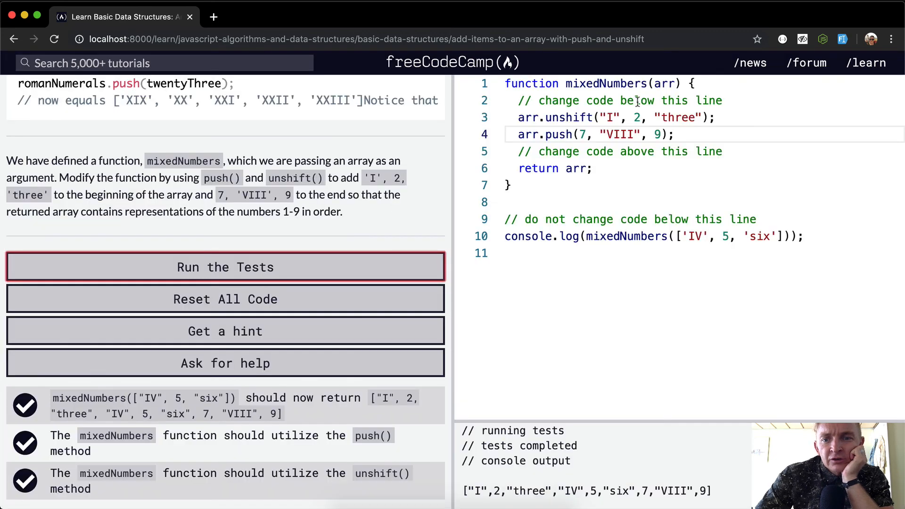
mouse_move(704, 236)
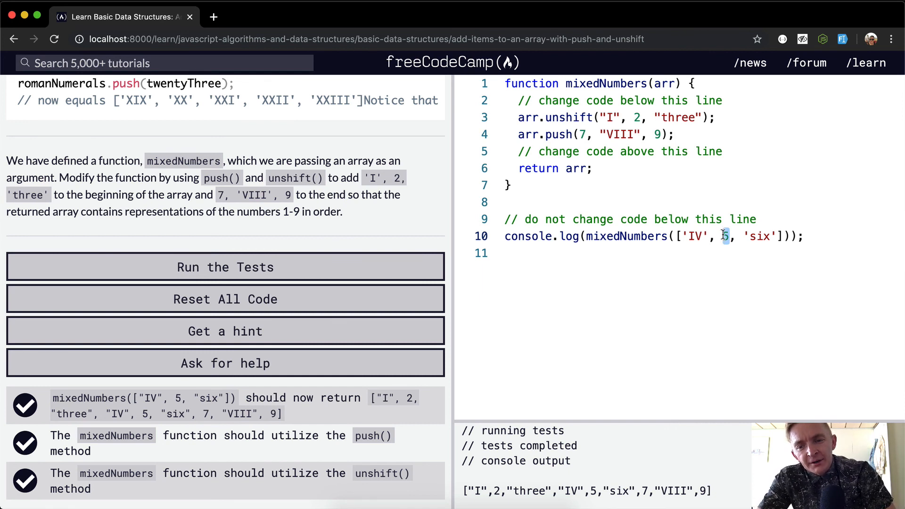
click(224, 268)
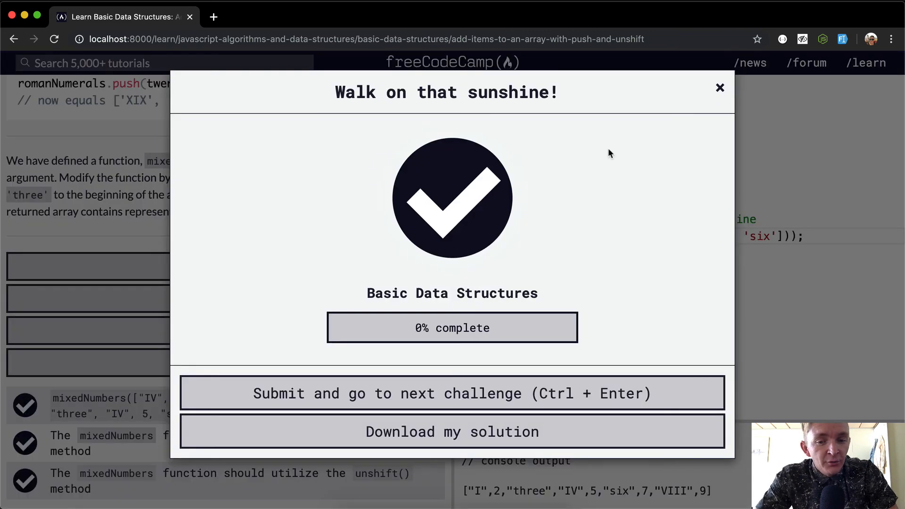